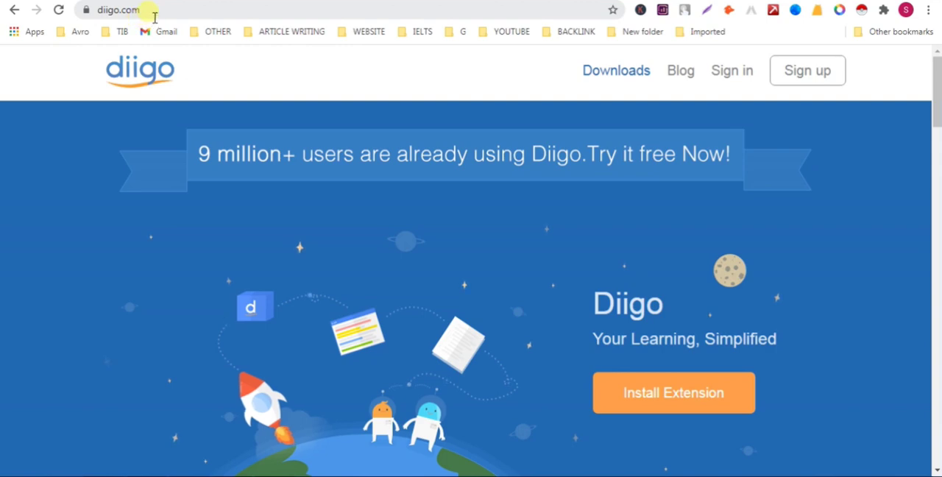
Go from the Diigo home page's Sign up link to the Premium Plans comparison.
click(114, 10)
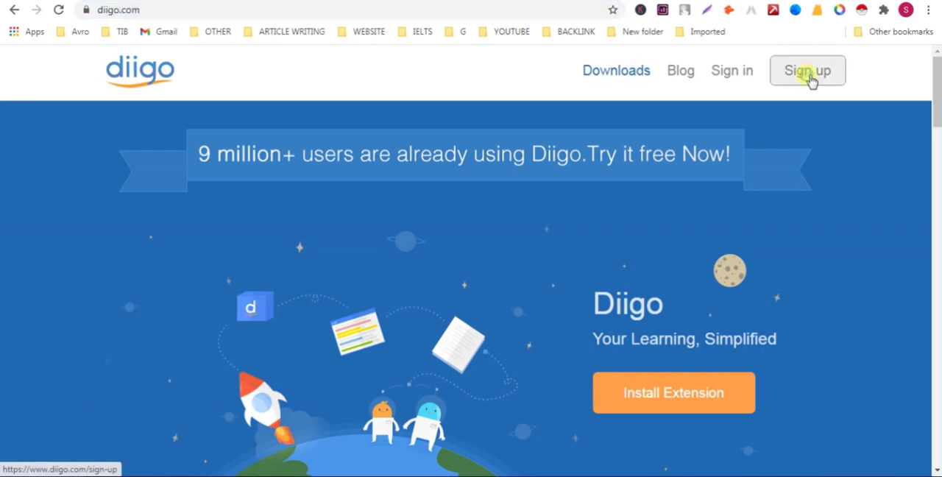
click(807, 70)
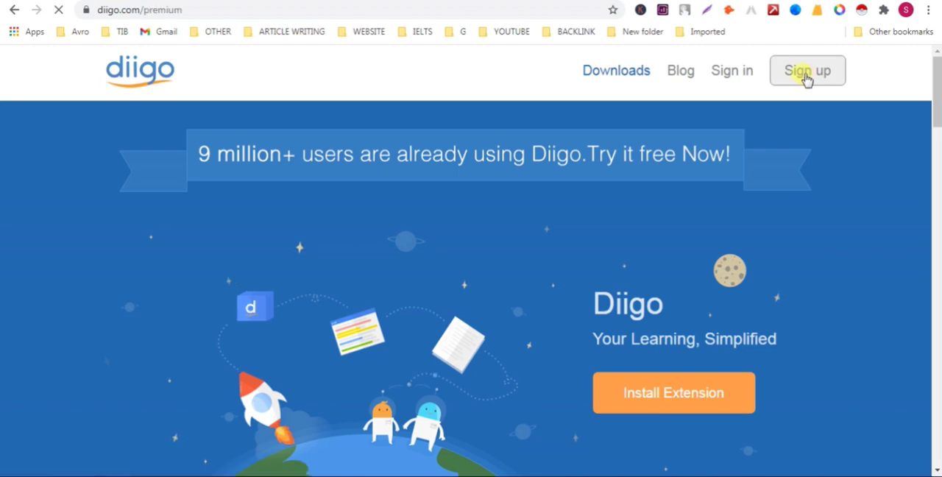
click(807, 70)
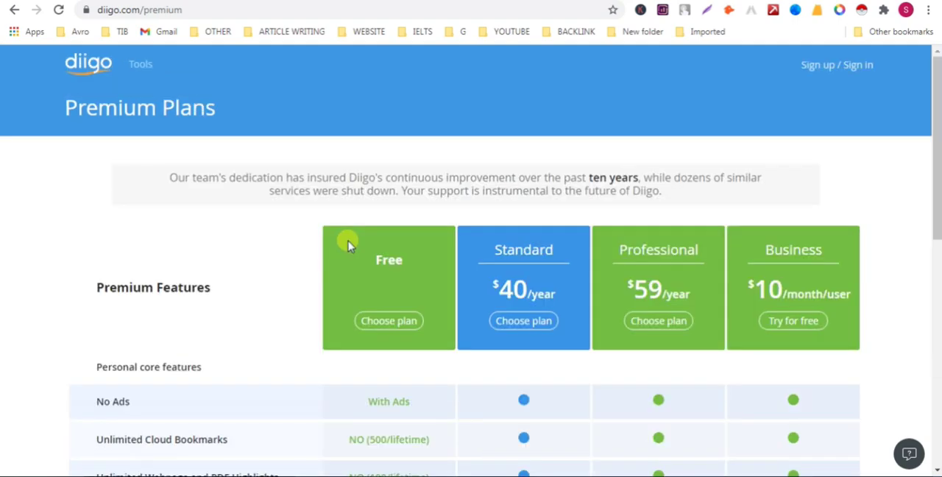
Choose the Free plan to bring up the Create an Account form.
click(388, 320)
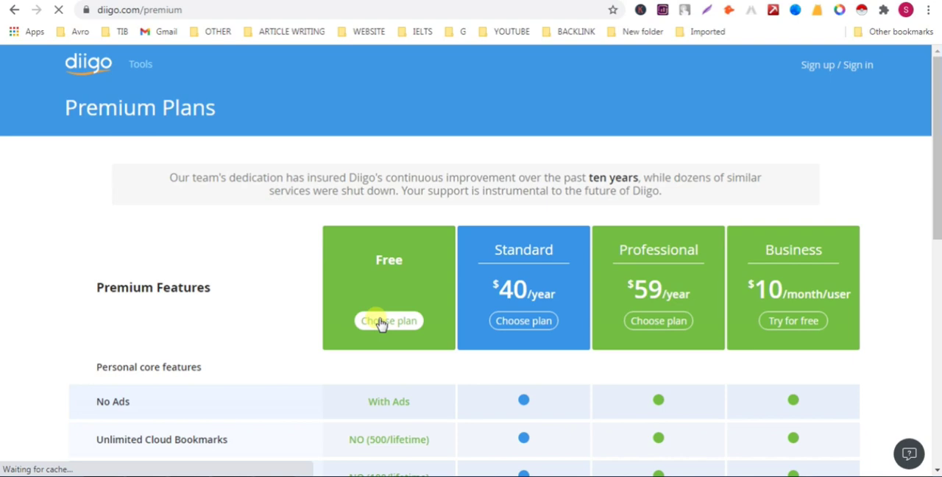
click(388, 320)
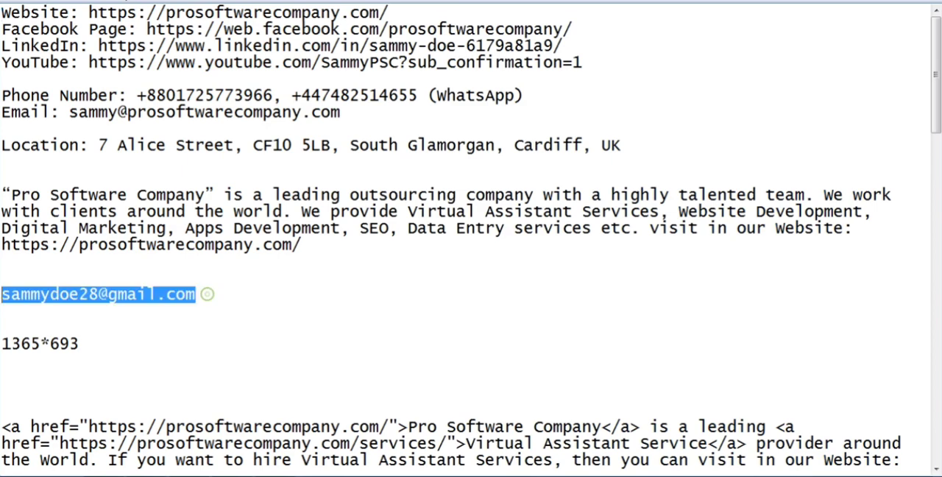
mouse_move(147, 346)
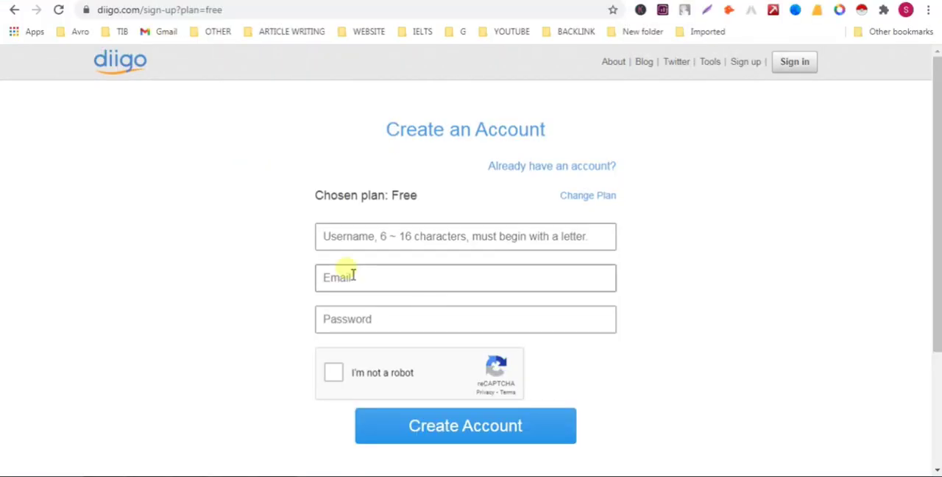
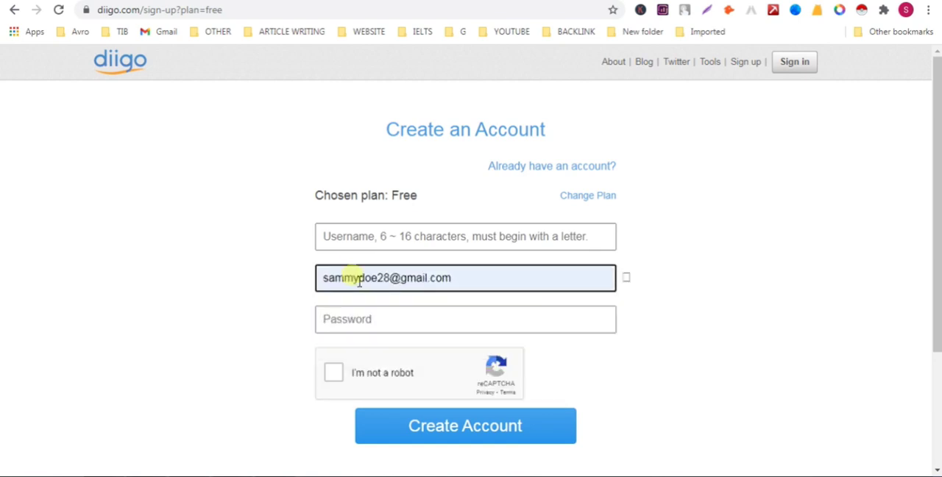
click(465, 278)
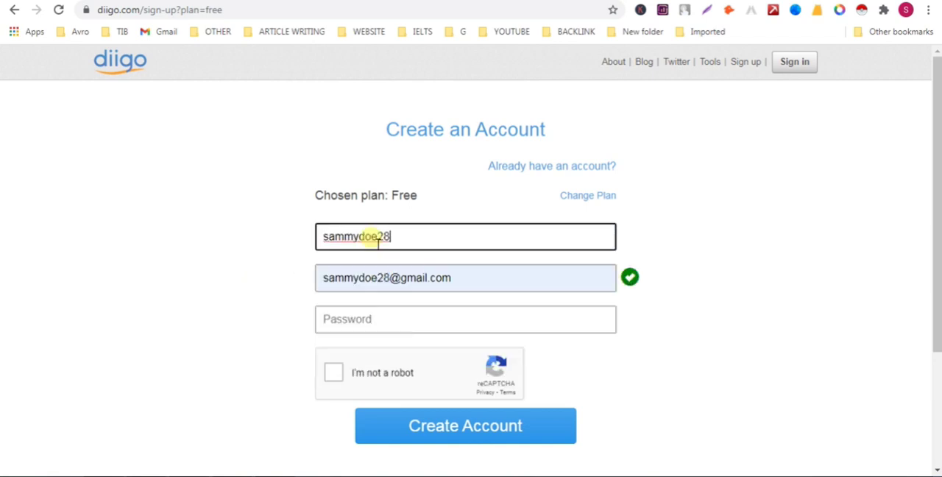
click(465, 319)
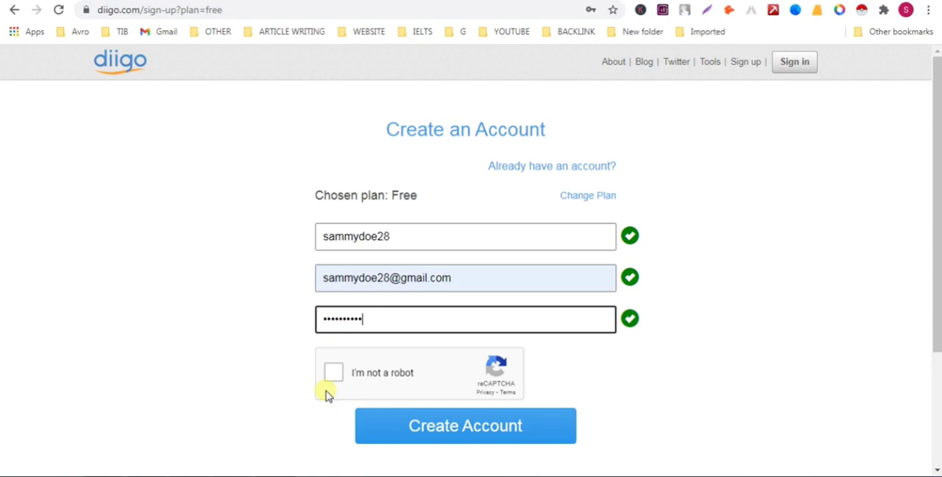
Pass the reCAPTCHA image challenge and submit the new account with Create Account.
click(332, 372)
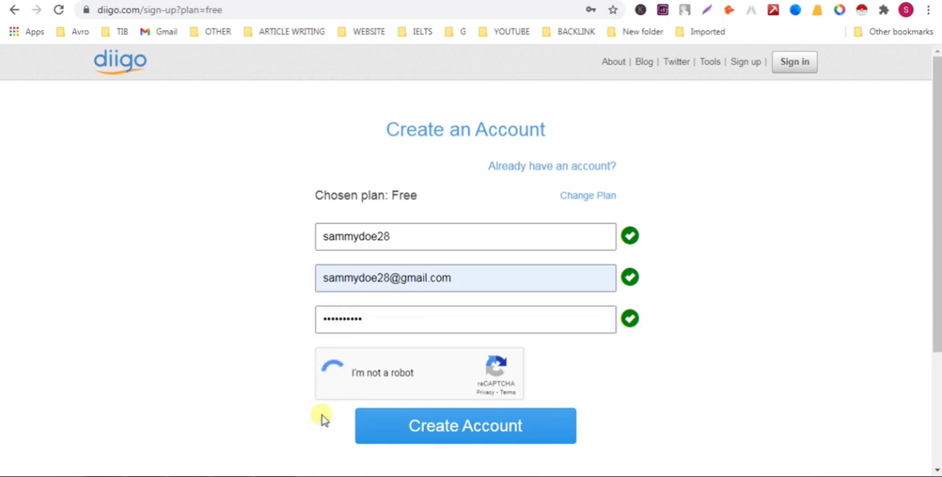
click(332, 371)
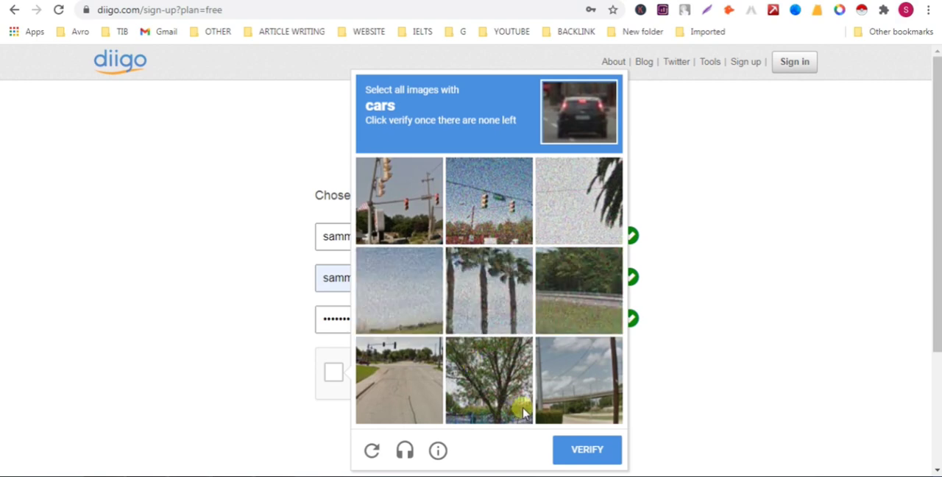
click(586, 449)
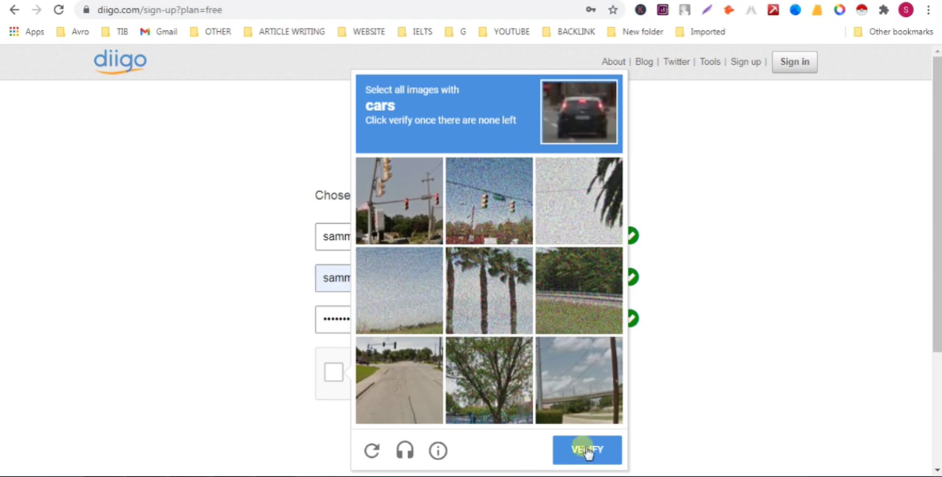
click(586, 449)
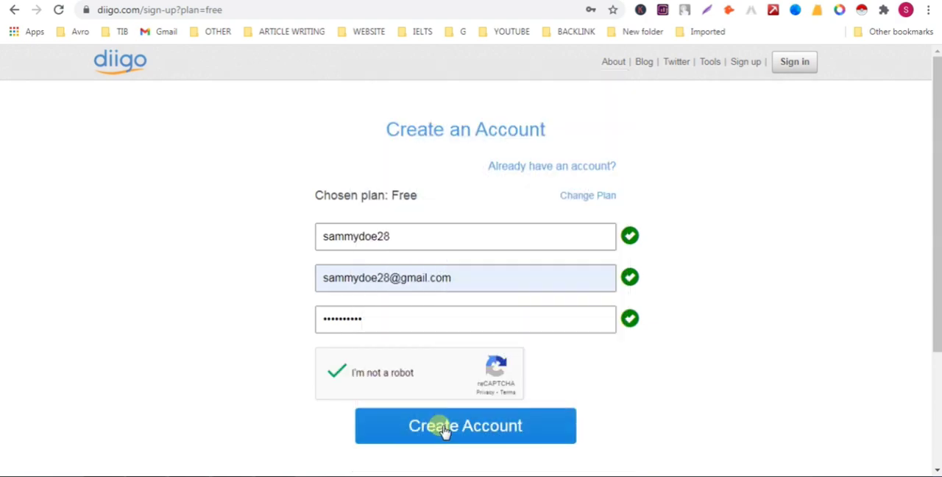
click(465, 426)
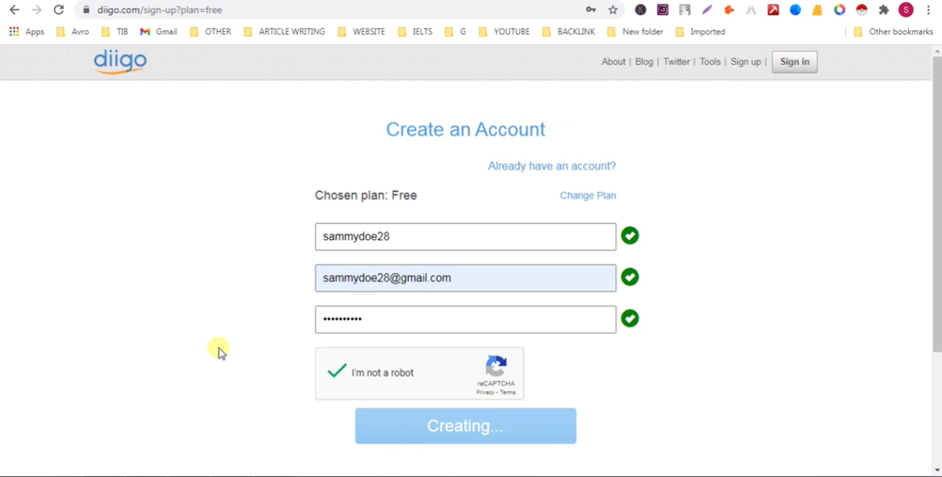
click(464, 425)
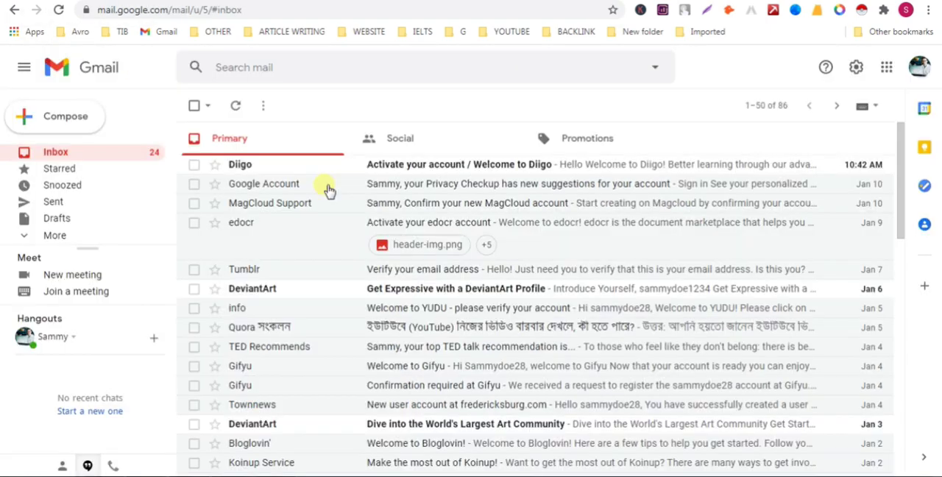
mouse_move(403, 169)
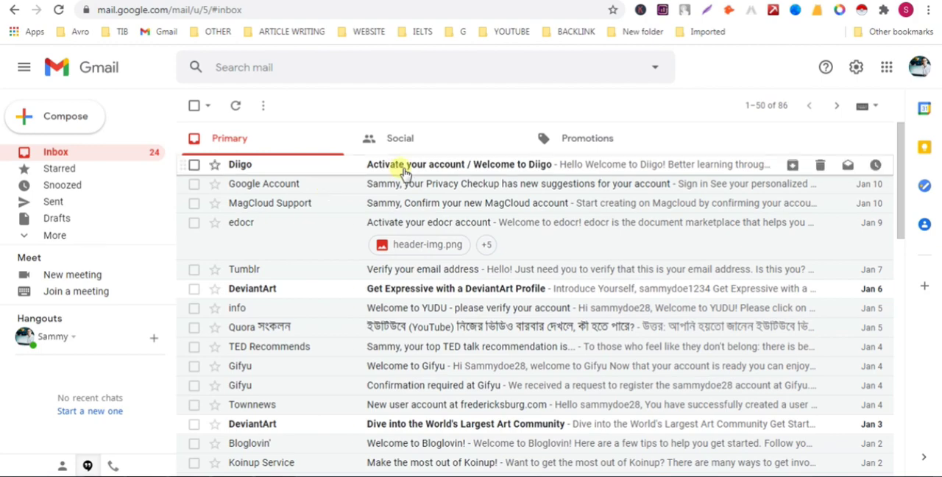
Open the 'Activate your account' email in Gmail and follow its activation link.
click(458, 164)
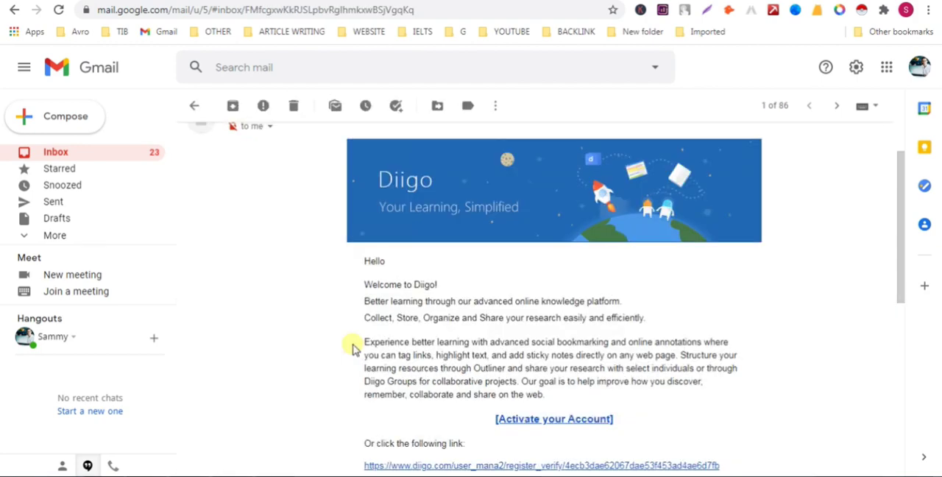
mouse_move(554, 419)
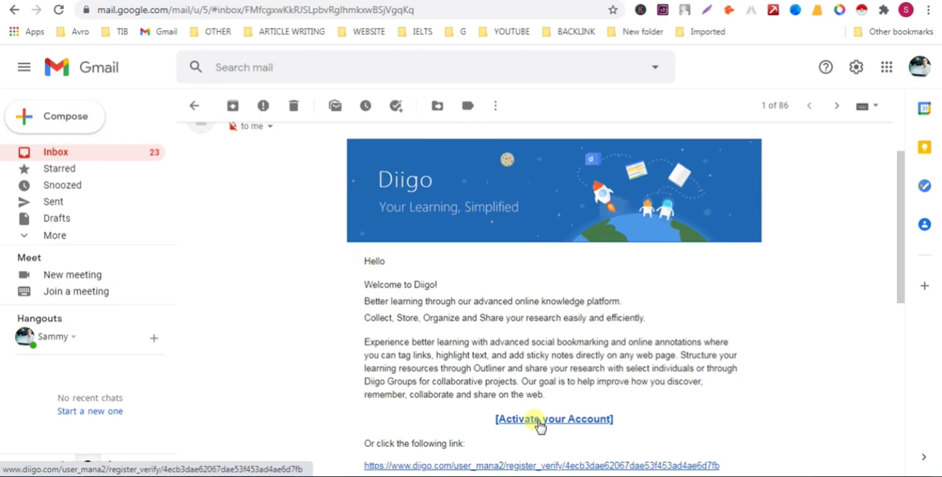
click(553, 418)
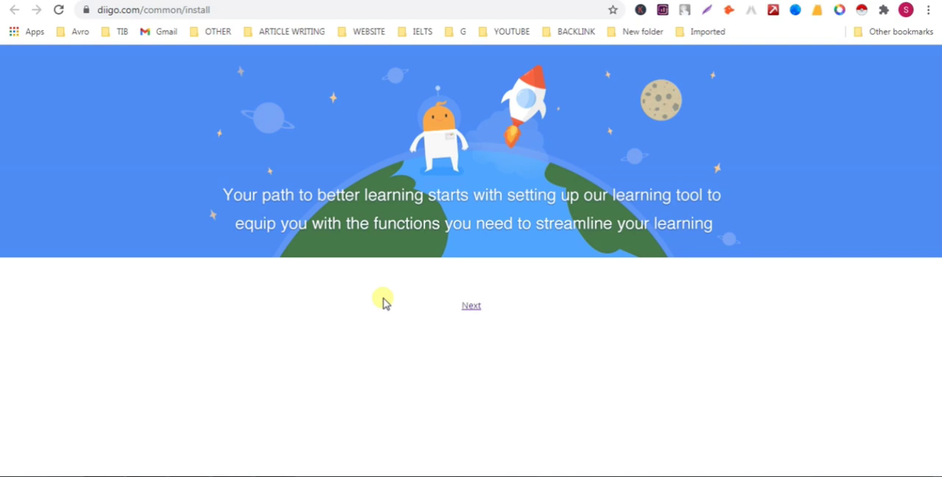
mouse_move(470, 305)
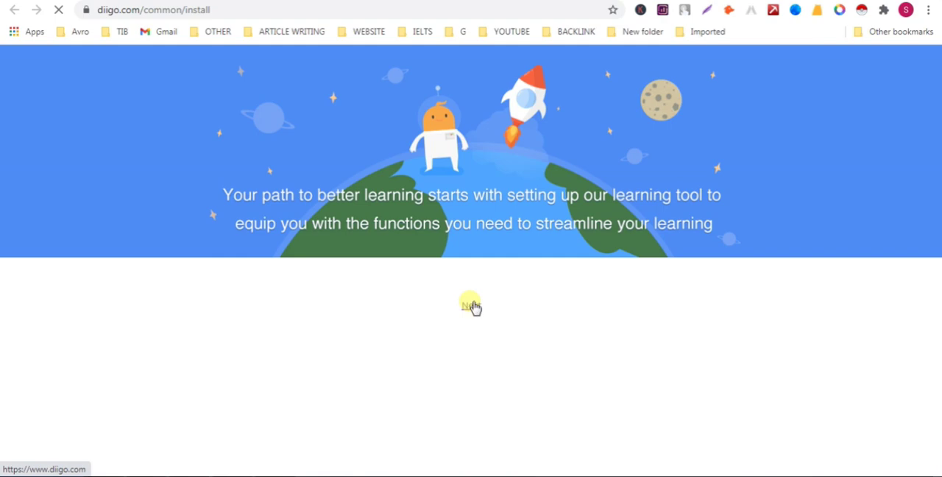
Skip the learning tool setup page with Next to reach the library.
click(471, 306)
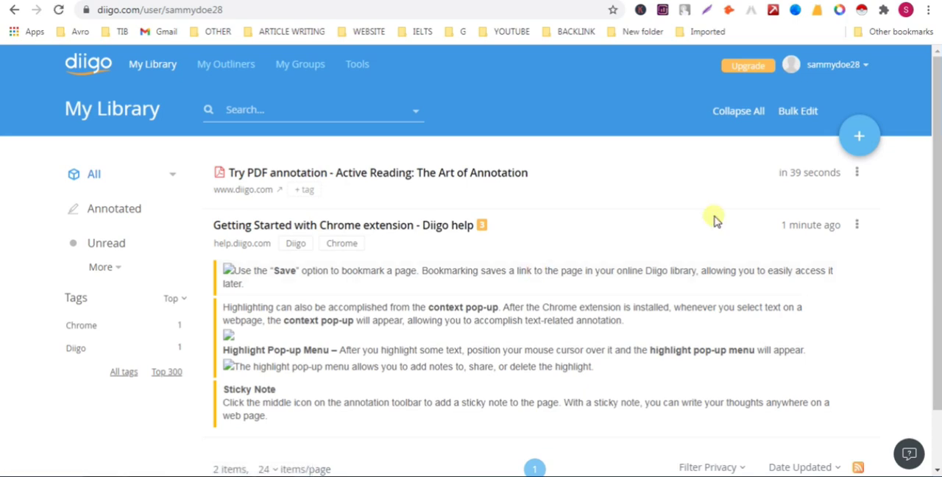
mouse_move(646, 159)
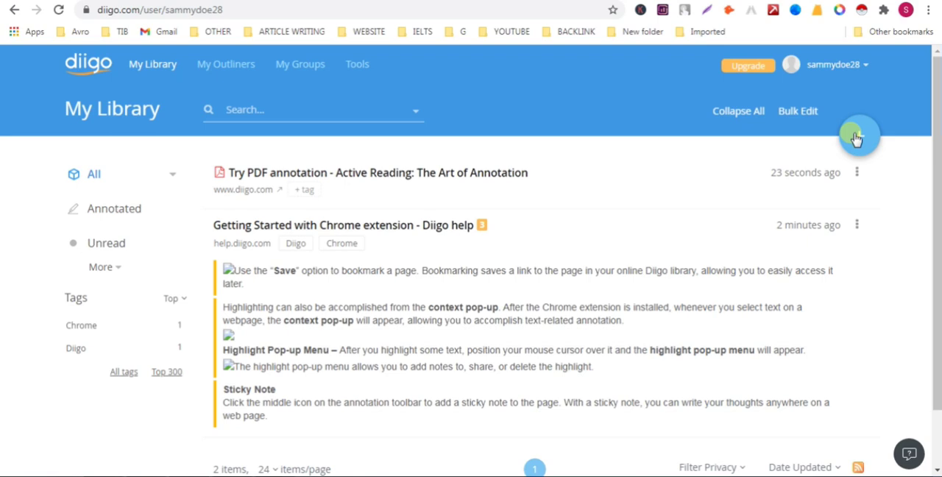
Choose Bookmark from the + menu at the top right of My Library.
click(858, 136)
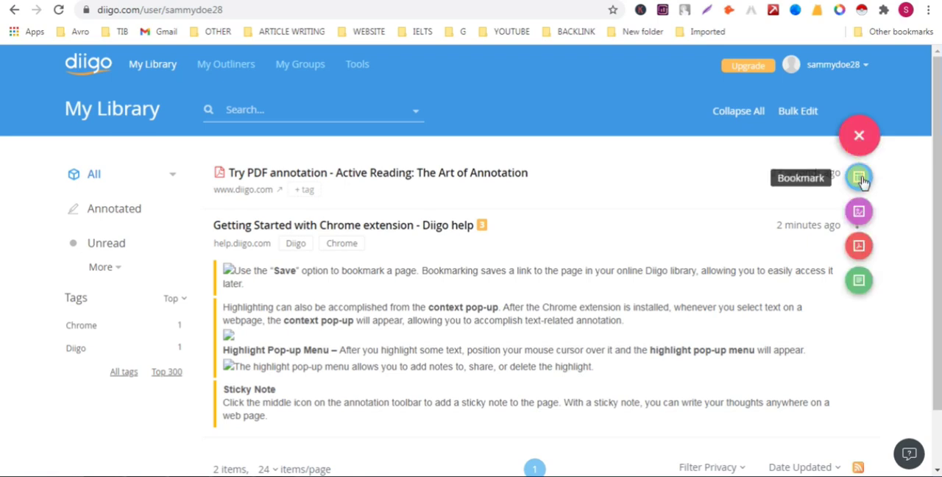
click(859, 177)
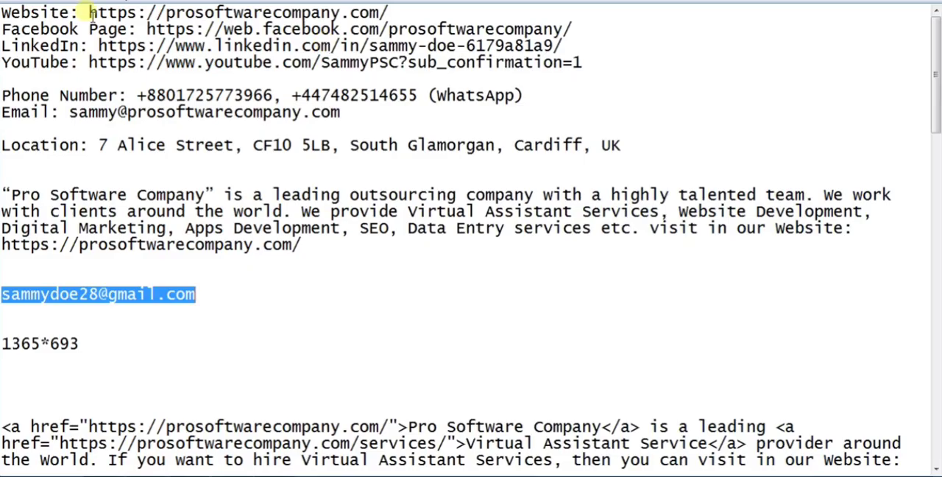
Copy the Singapore software companies URL from the text editor and submit it as the bookmark URL.
right_click(235, 13)
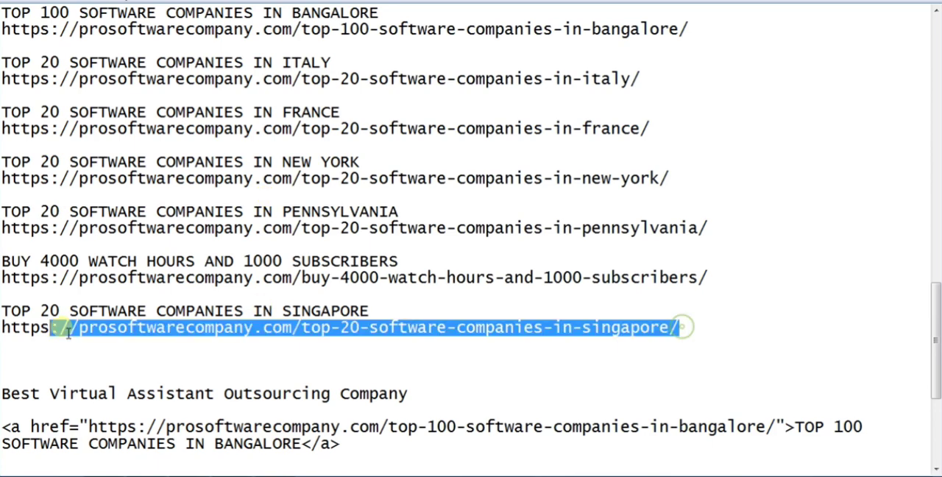
right_click(66, 327)
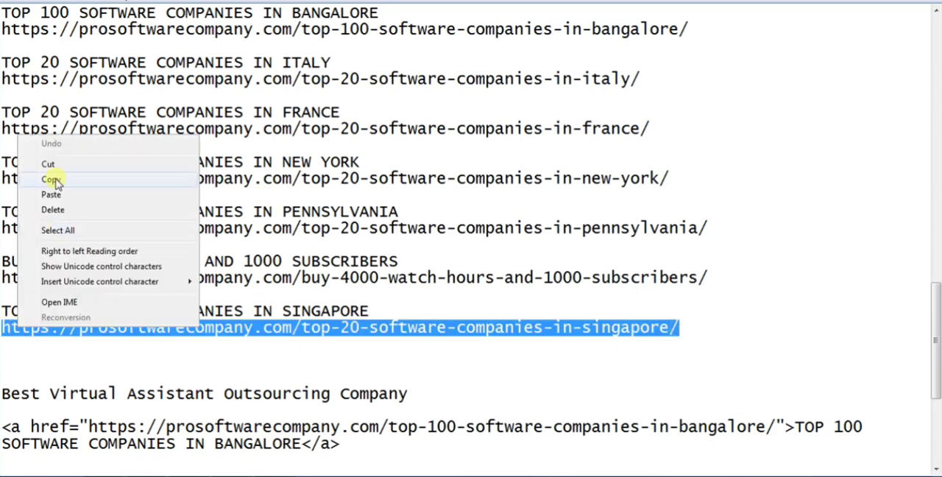
click(50, 180)
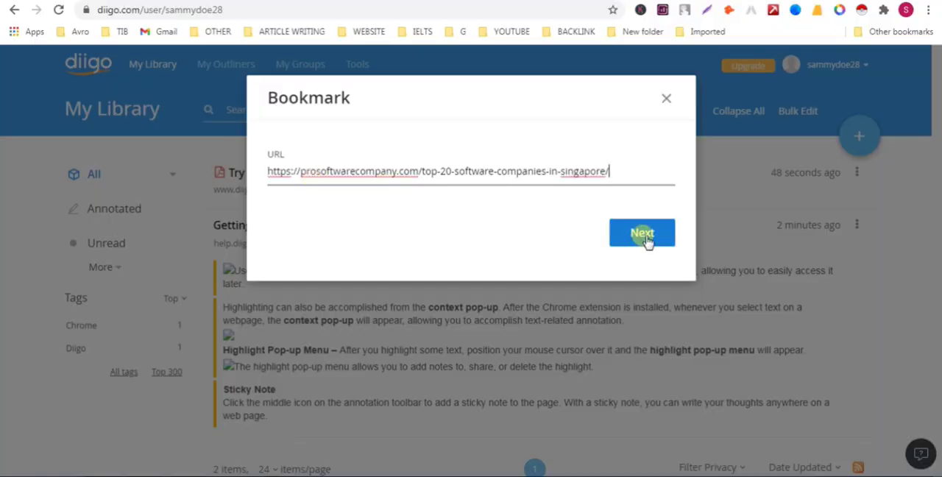
click(641, 232)
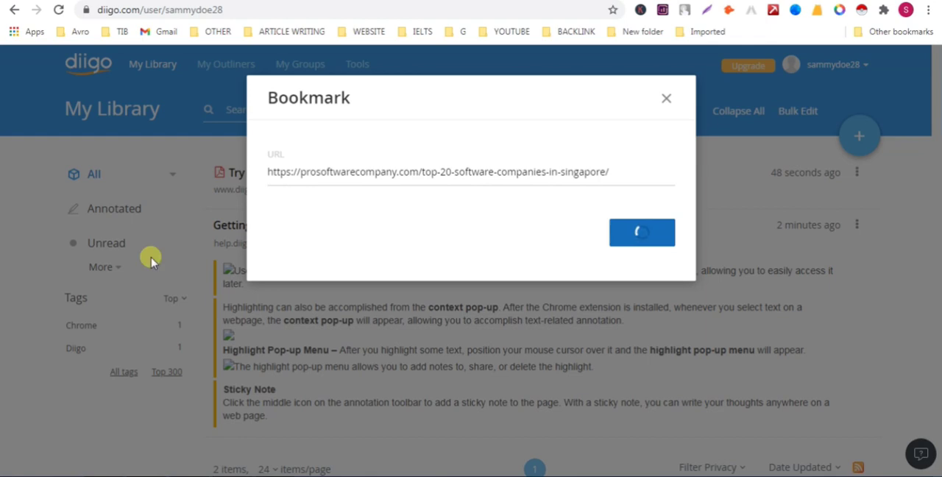
mouse_move(262, 246)
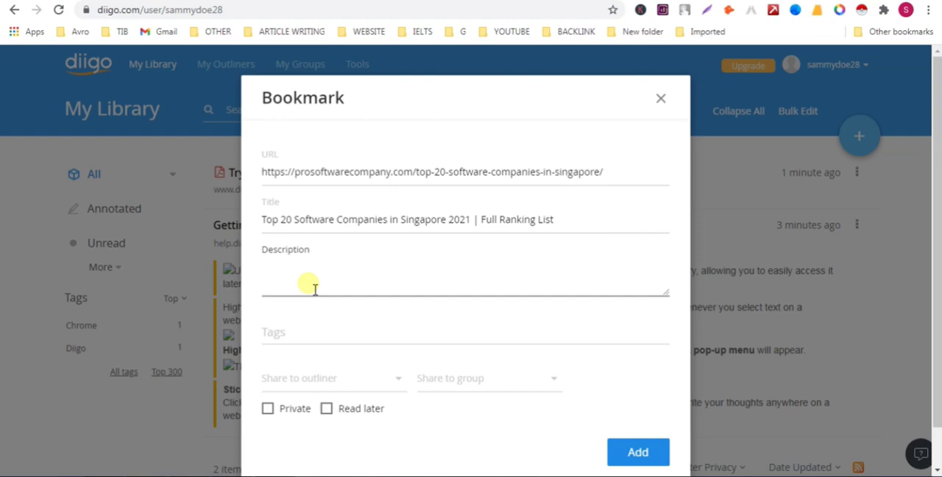
Write a description about the best software companies in Singapore.
text(Here)
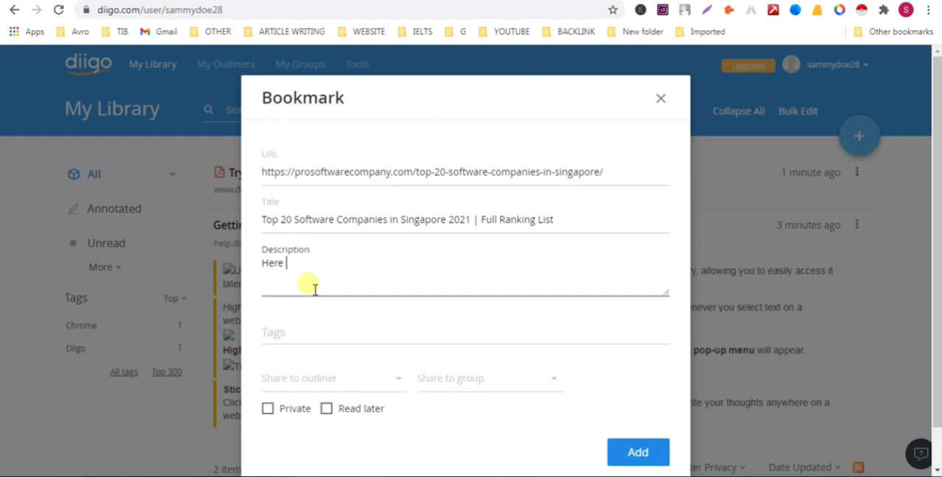
text(you will get the list of best)
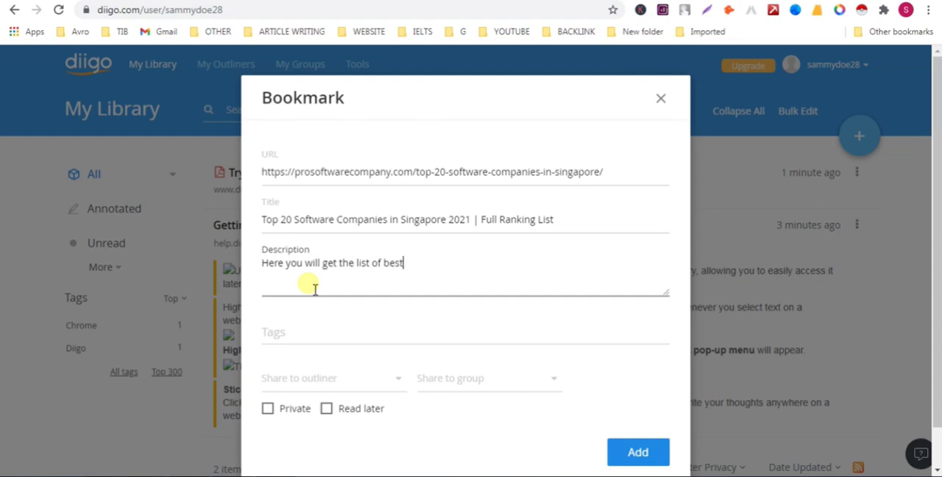
text(software)
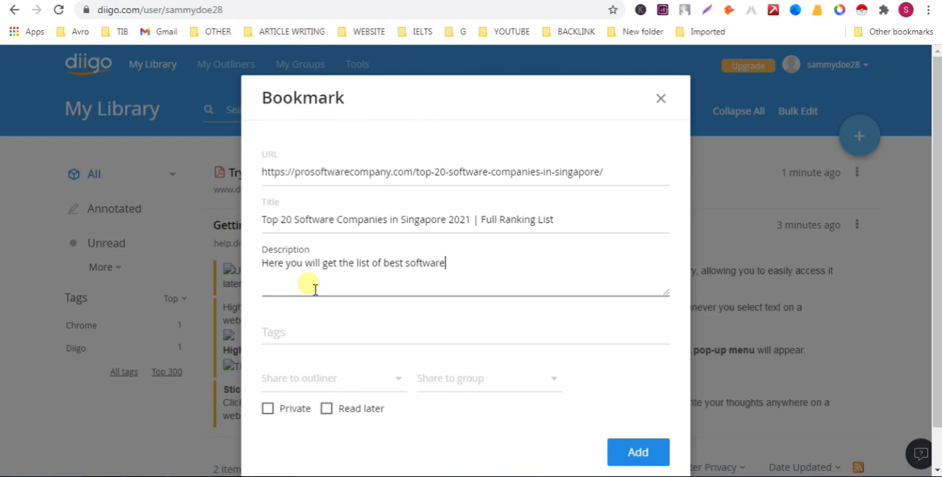
text(companies in Si)
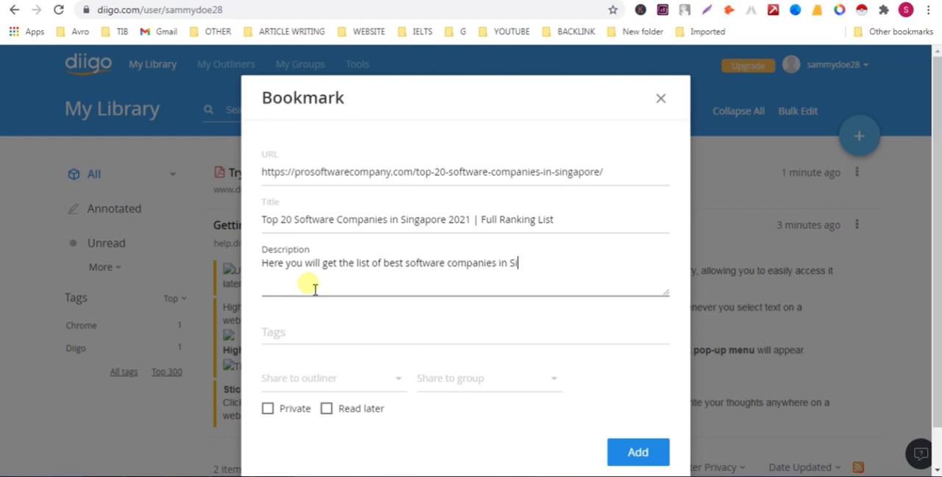
text(ngapore.)
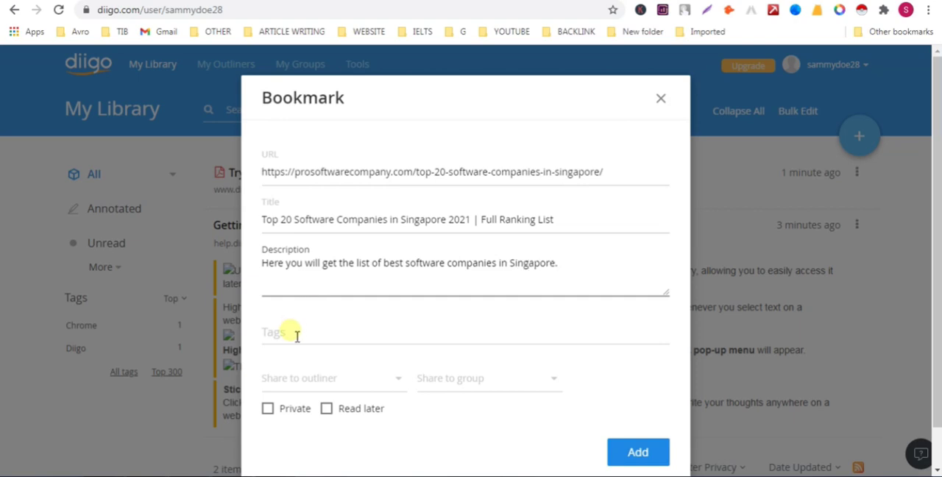
mouse_move(412, 266)
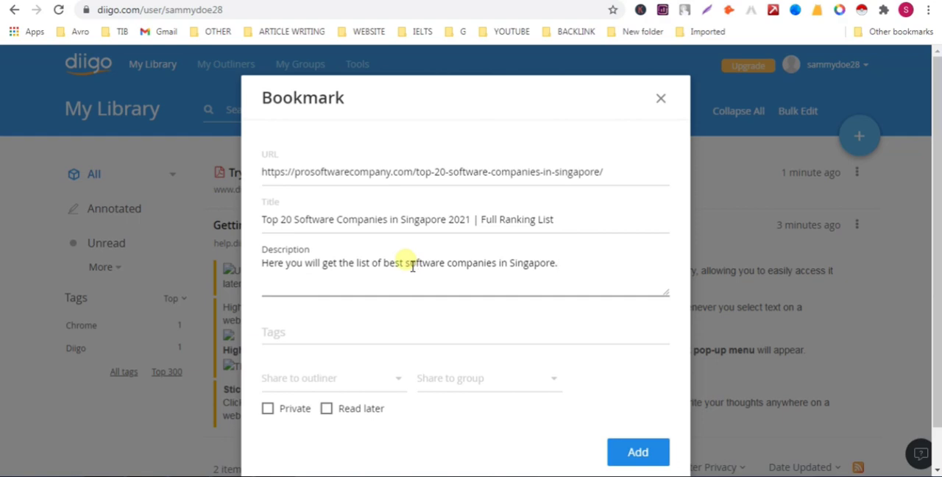
Tag the bookmark 'Software, Software companies' and add it to the library.
drag(405, 262, 558, 262)
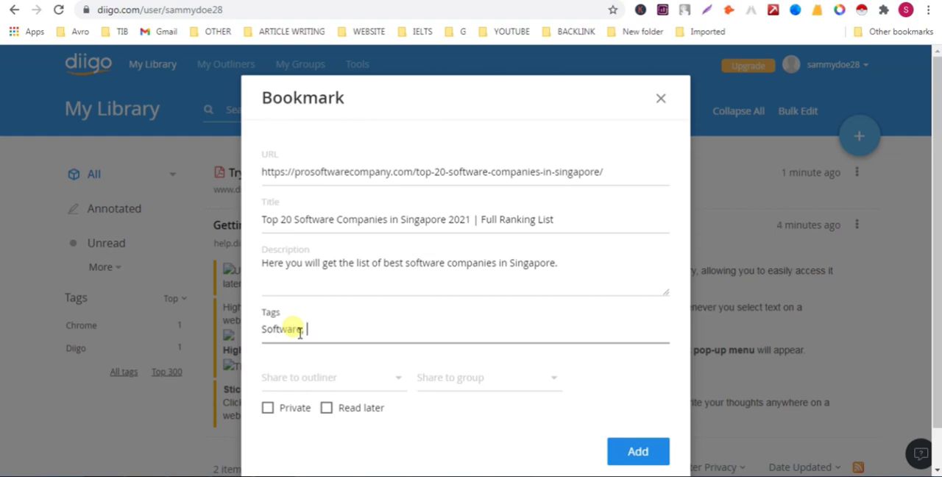
text(Software)
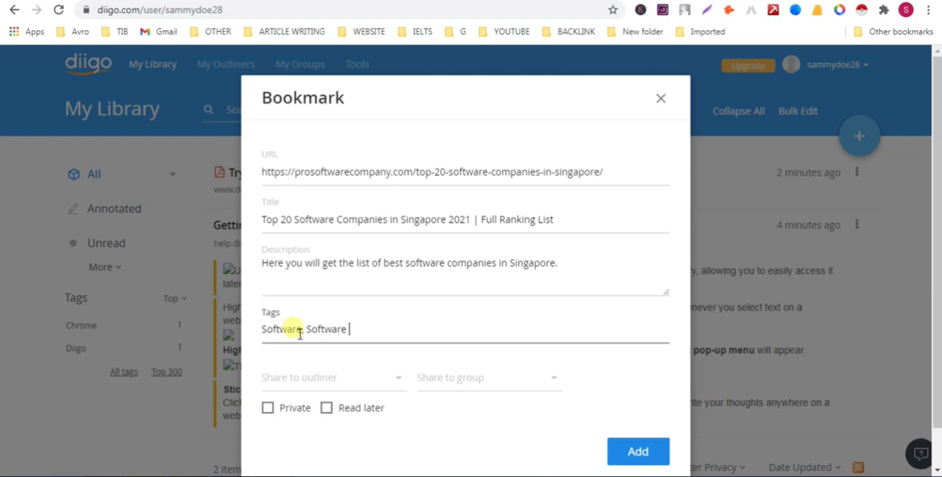
text(companies)
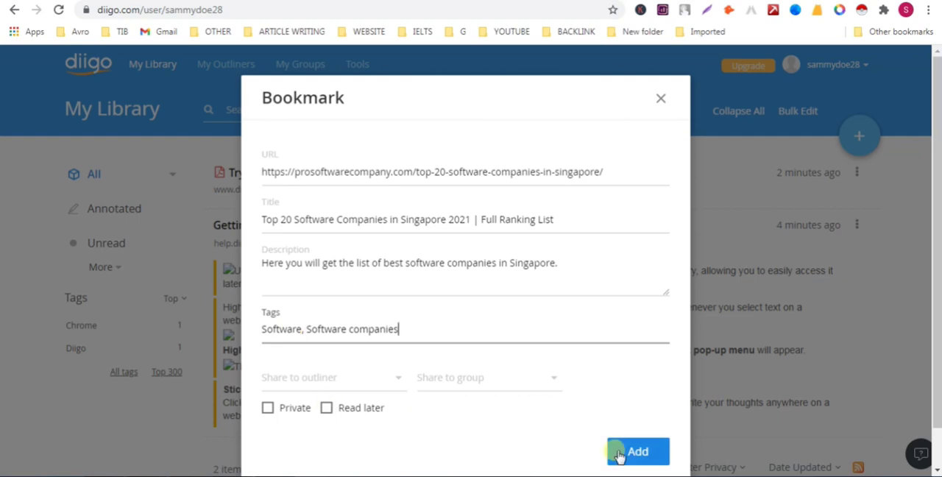
click(636, 451)
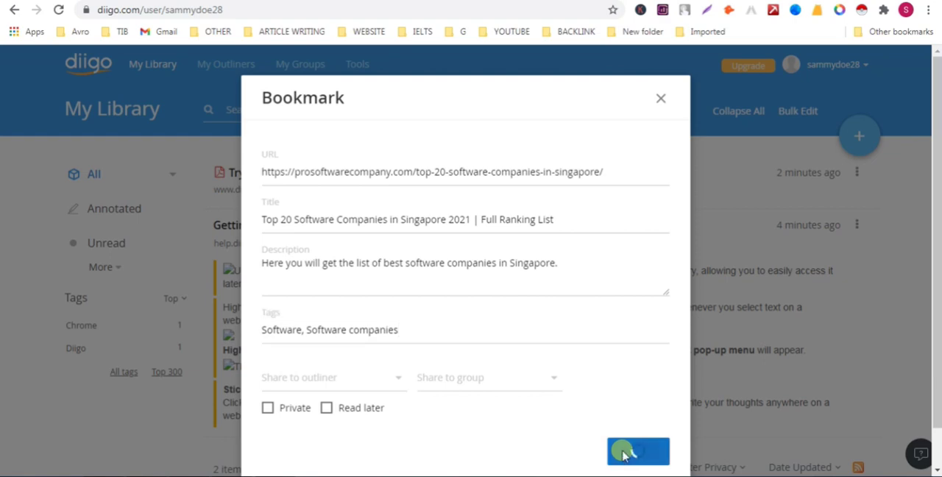
click(637, 450)
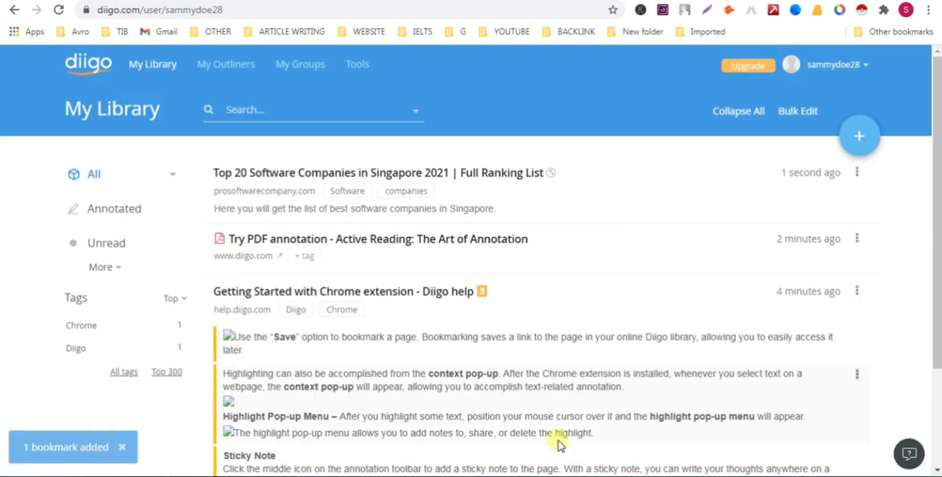
mouse_move(286, 206)
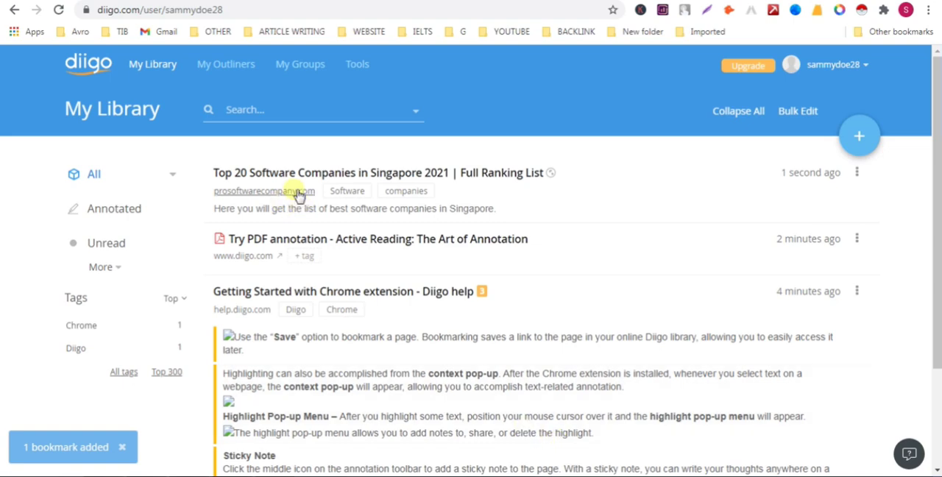
mouse_move(263, 191)
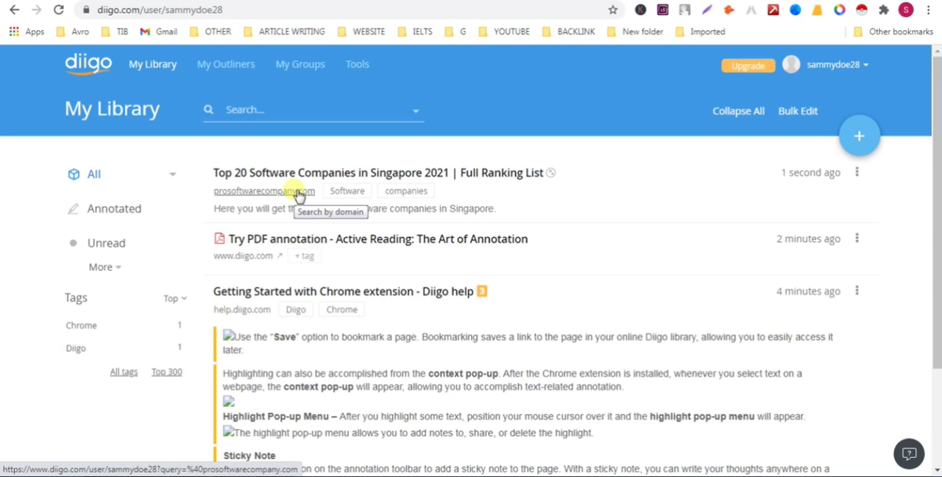
mouse_move(334, 176)
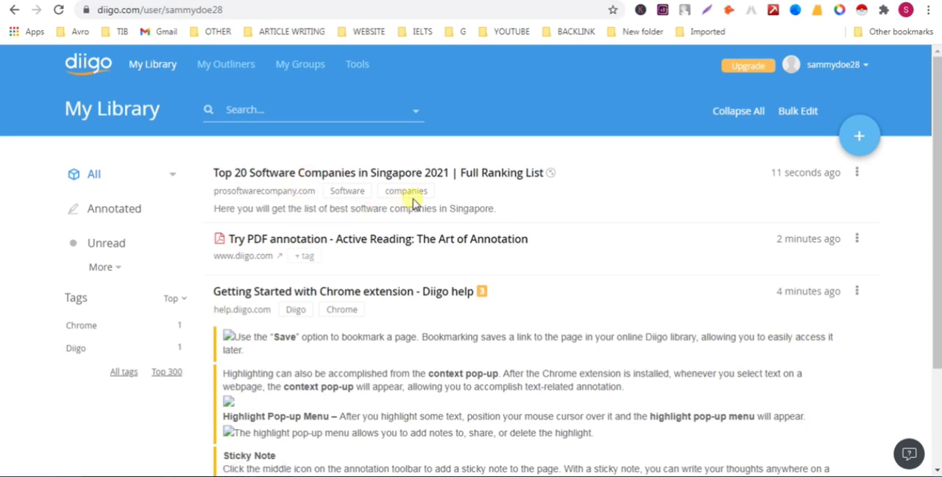
mouse_move(397, 209)
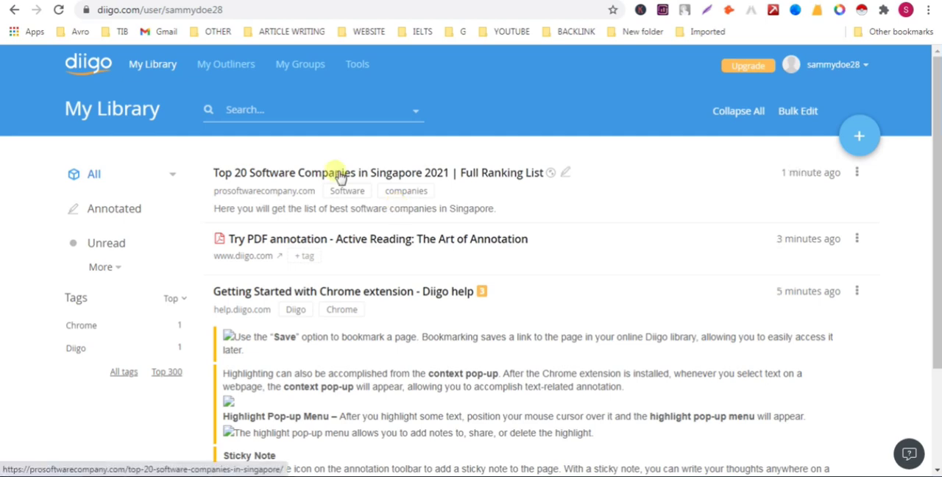
mouse_move(379, 176)
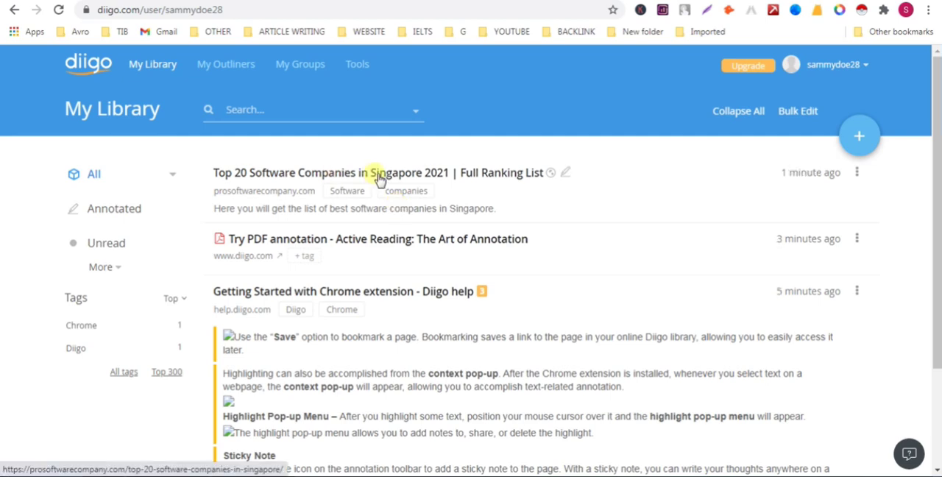
Open the Top 20 Software Companies in Singapore article from its library bookmark.
click(375, 172)
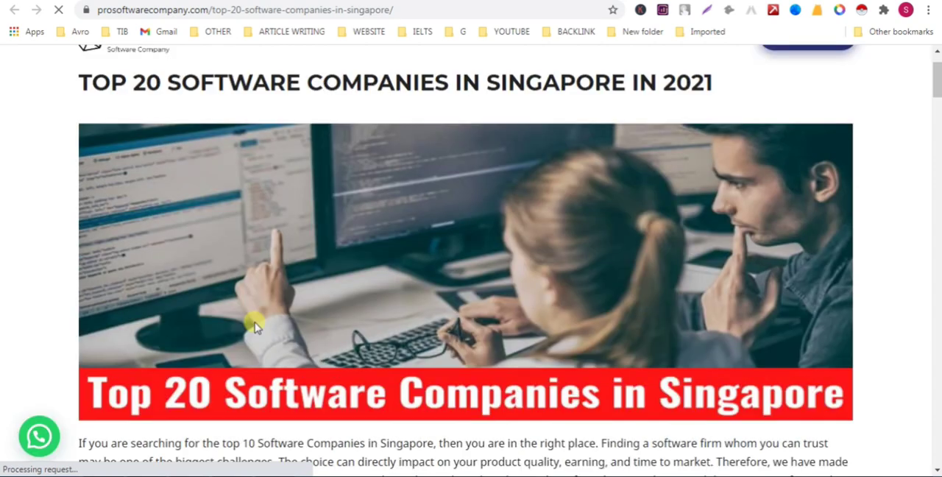
Scroll down through the Top 20 Software Companies in Singapore article to review its content.
scroll(down, 3)
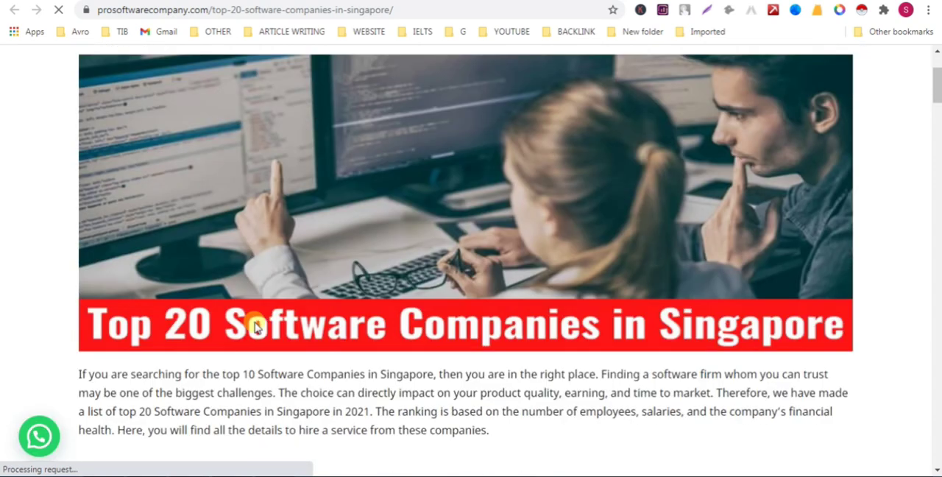
scroll(down, 3)
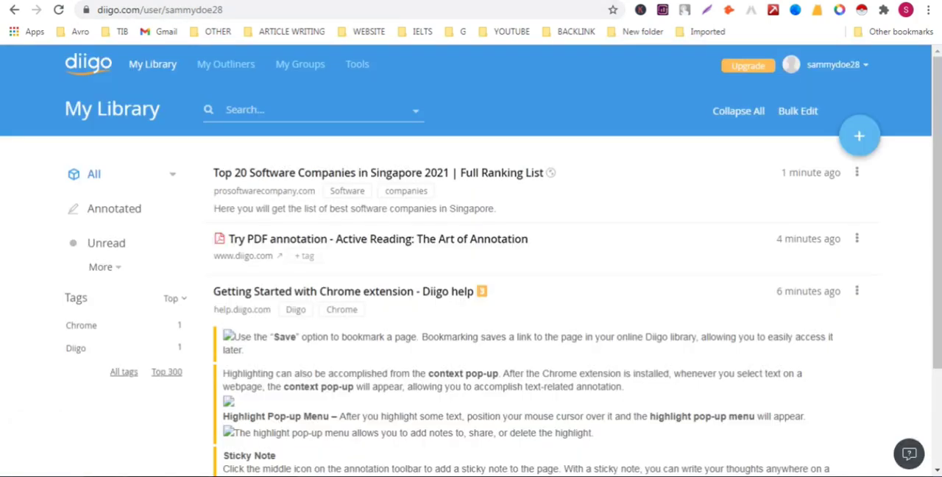
mouse_move(293, 191)
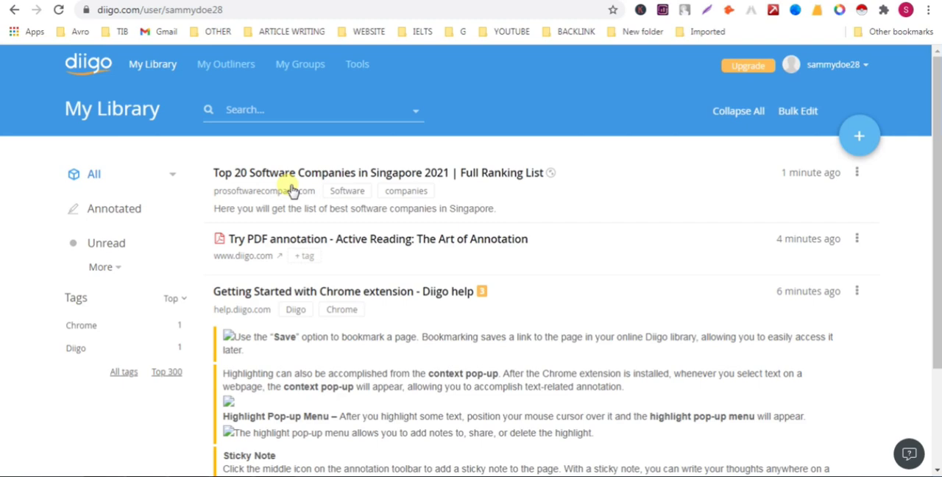
mouse_move(302, 205)
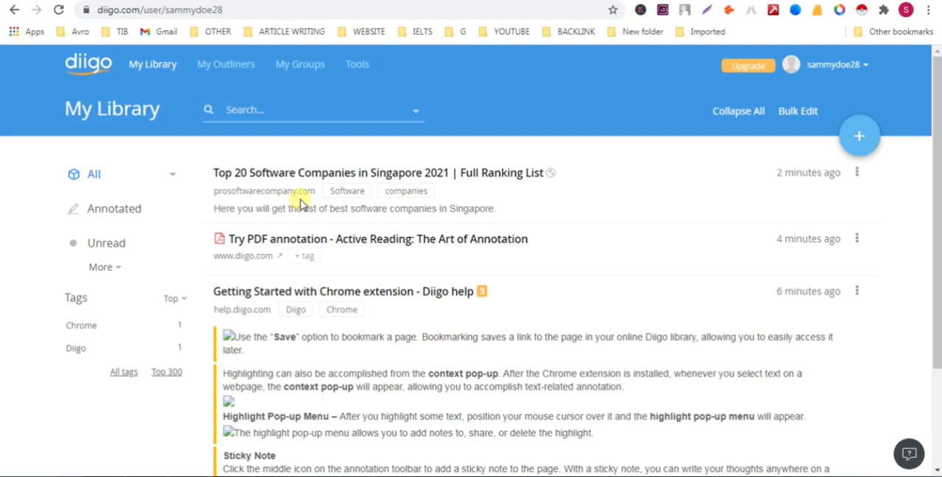
mouse_move(592, 184)
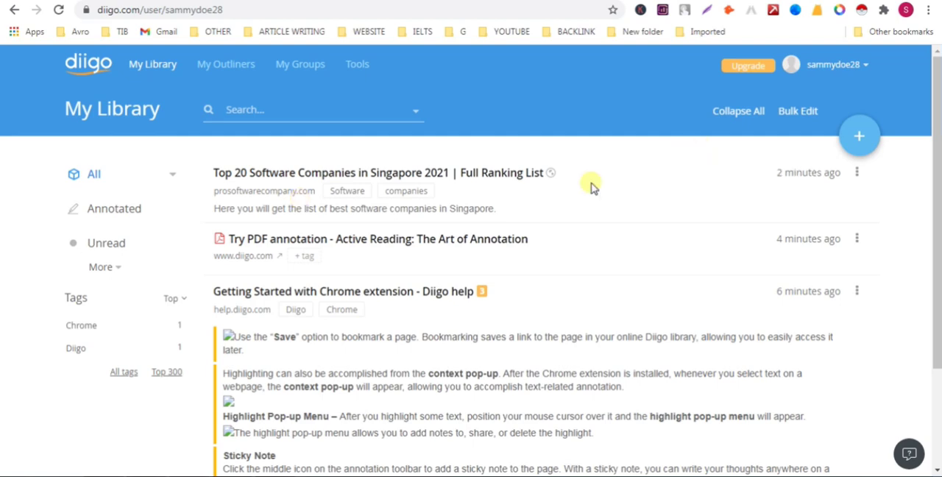